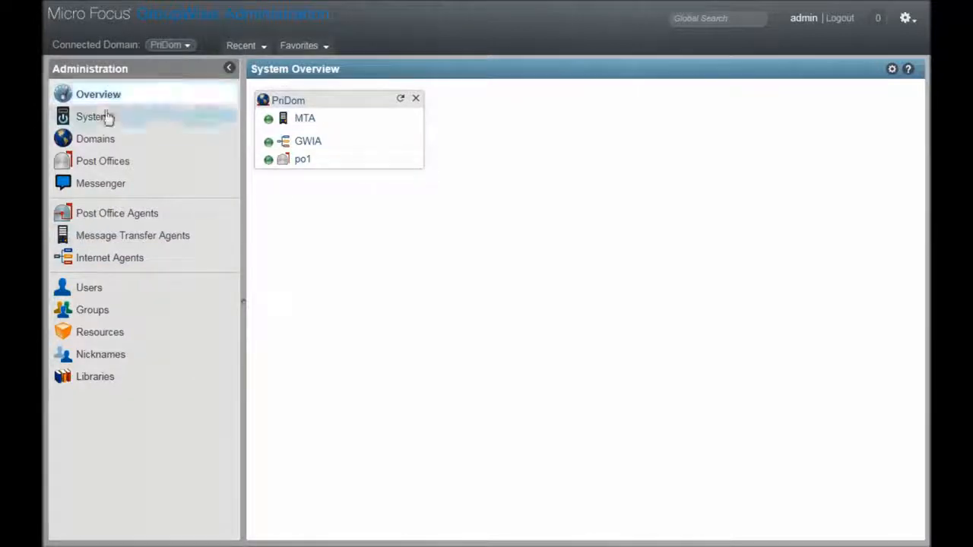
- List the post offices, then the Messenger services showing MessengerService
left_click(103, 161)
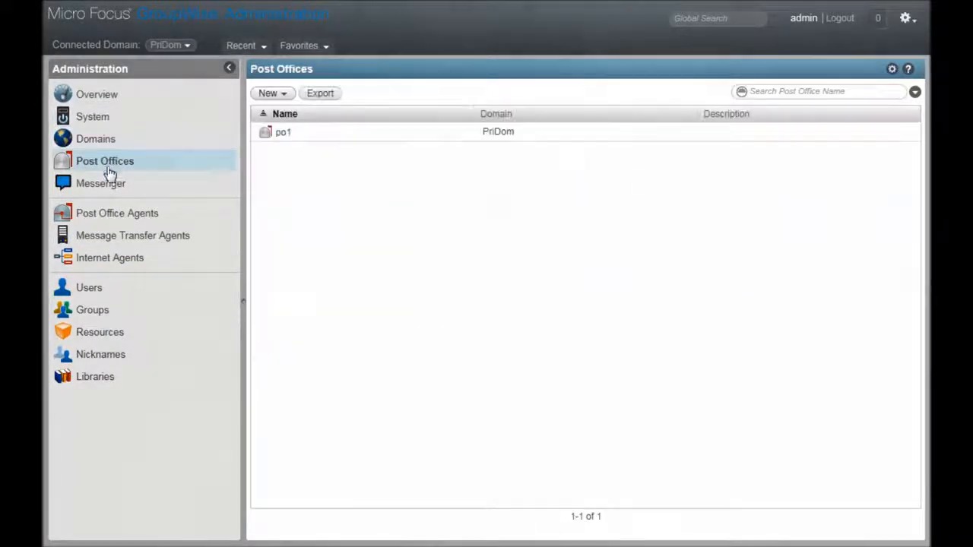
mouse_move(101, 183)
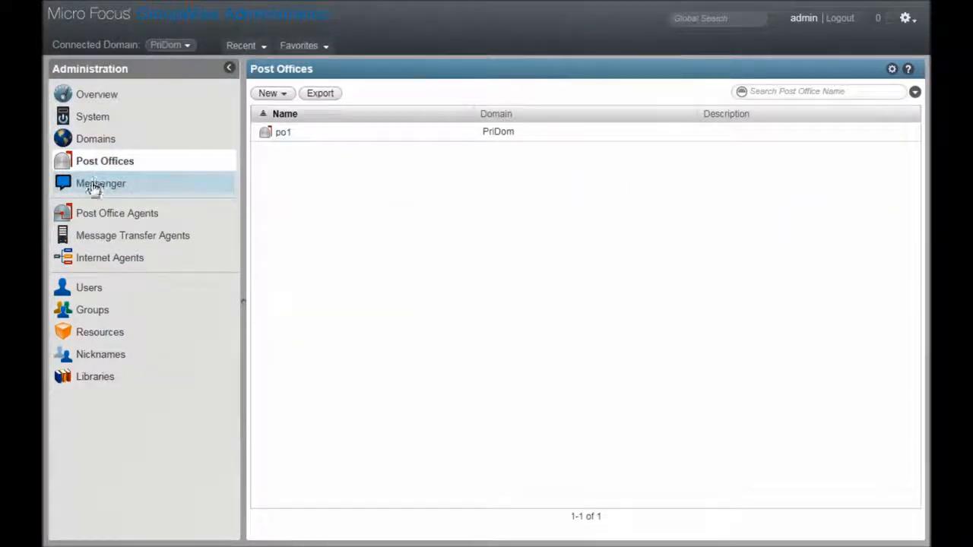
left_click(100, 182)
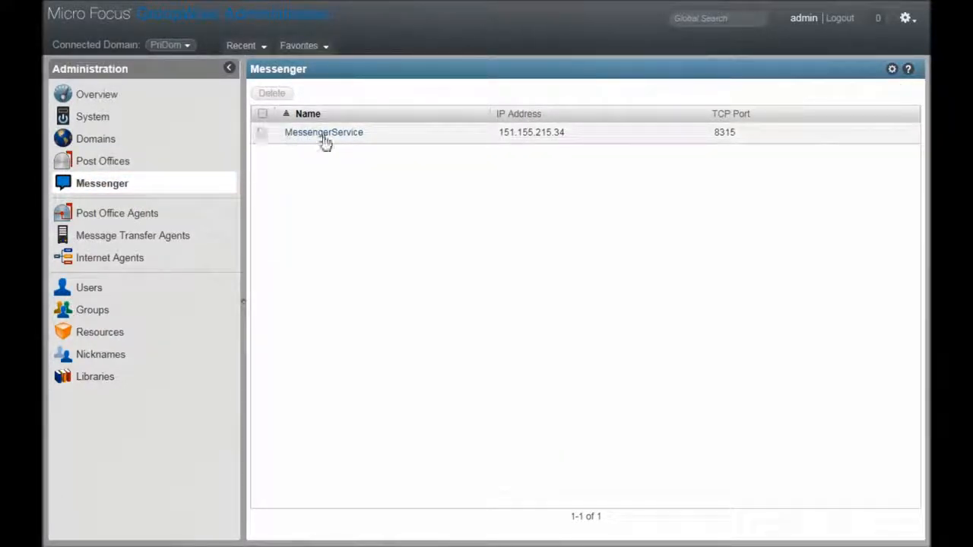
mouse_move(297, 379)
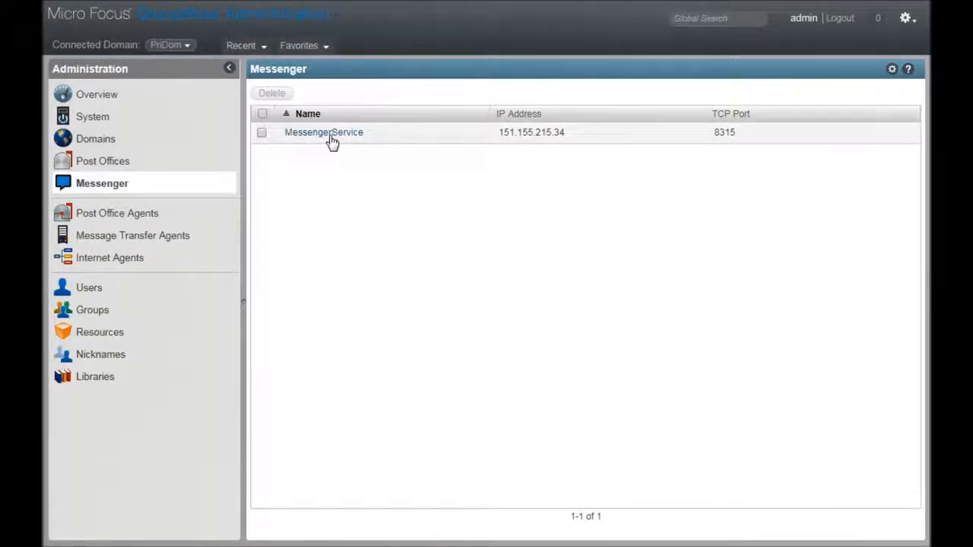
- Review MessengerService's general details, objects and client update settings
left_click(323, 131)
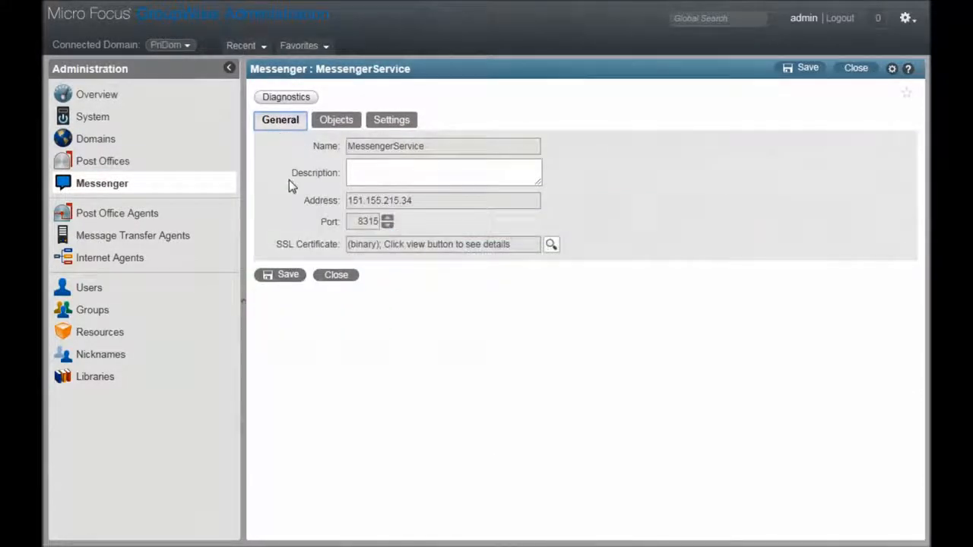
left_click(336, 118)
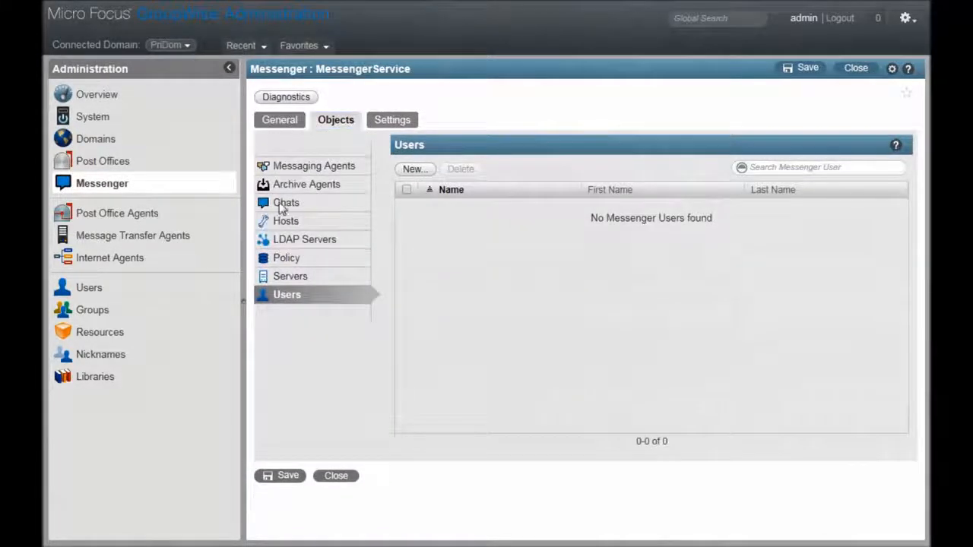
left_click(393, 118)
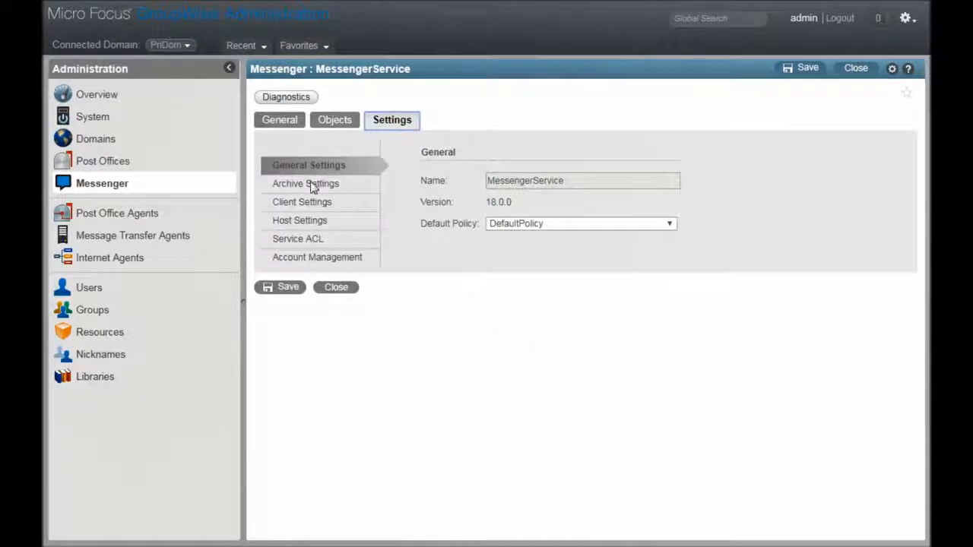
left_click(304, 201)
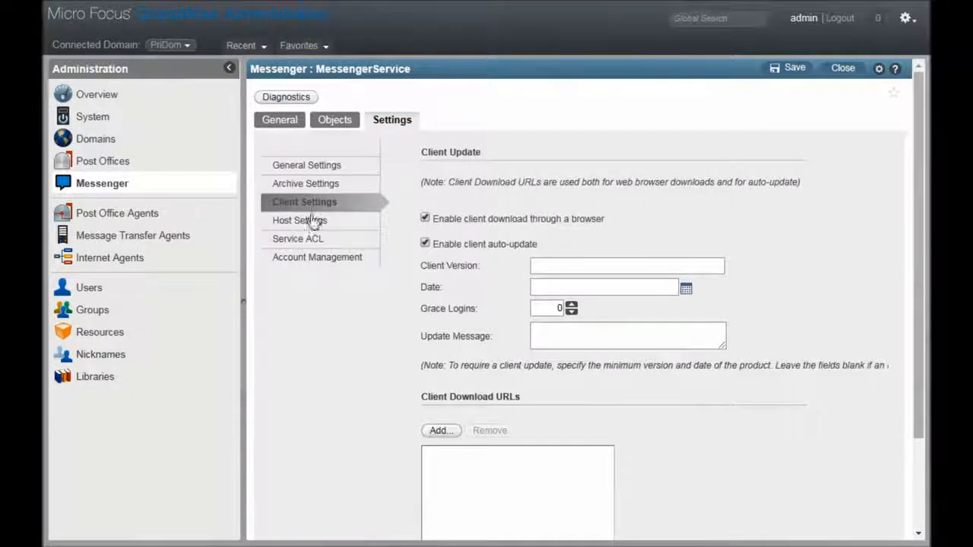
- Review MessengerService's messaging agents, policies and its empty Messenger users list
left_click(335, 119)
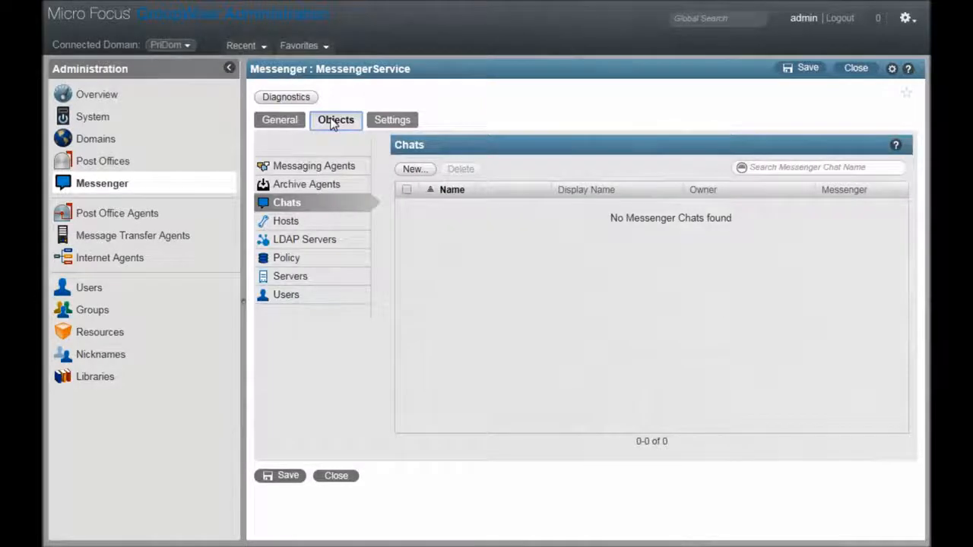
left_click(314, 166)
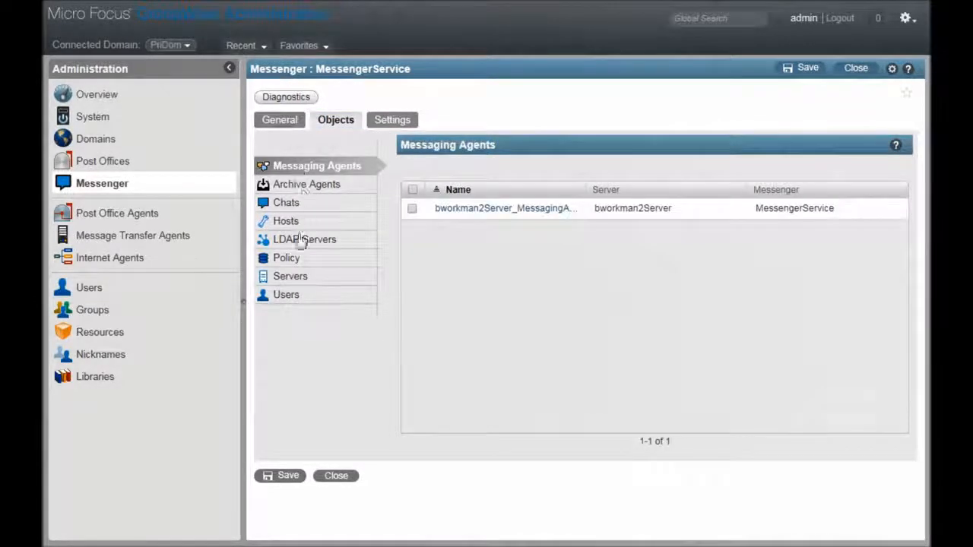
left_click(288, 258)
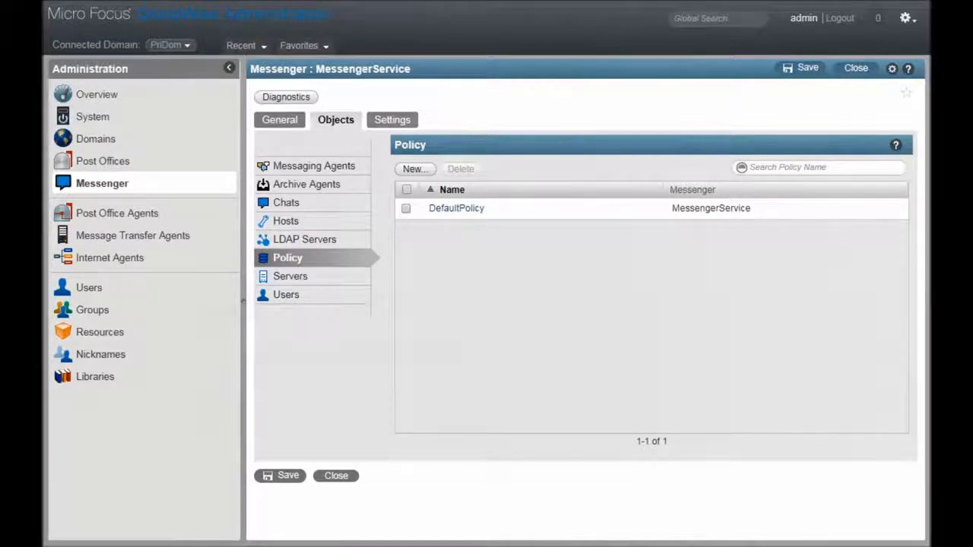
left_click(286, 294)
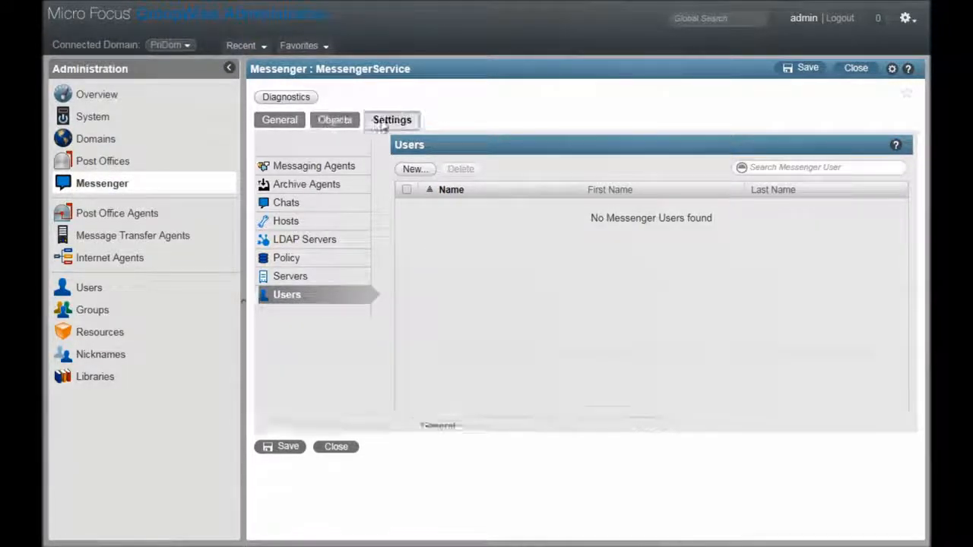
left_click(334, 119)
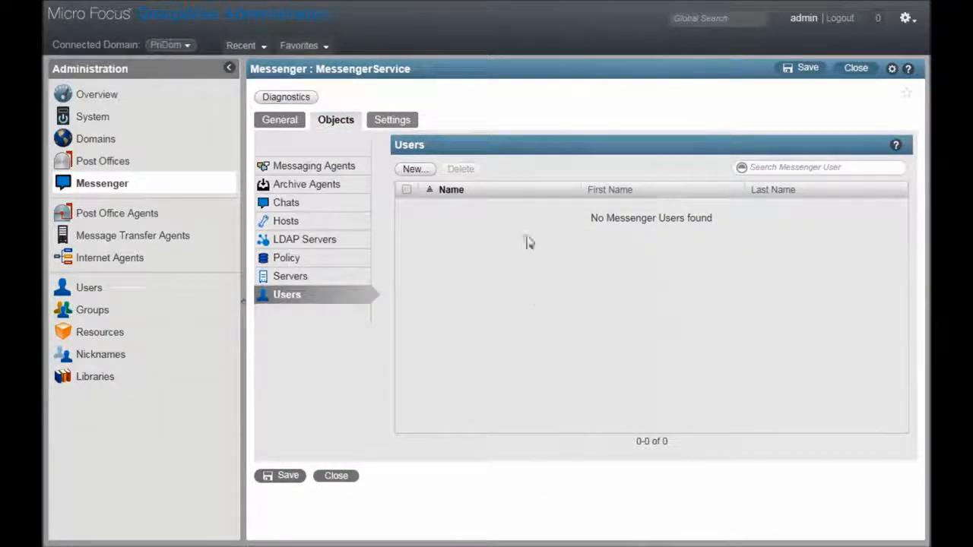
mouse_move(515, 293)
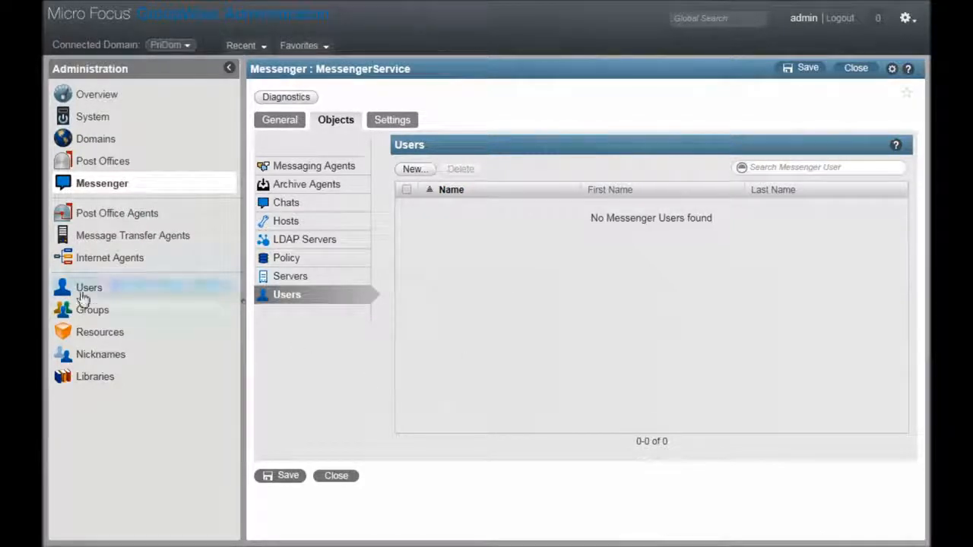
- Enable the first GroupWise user, Addie, for Messenger and dismiss the successful results
left_click(89, 287)
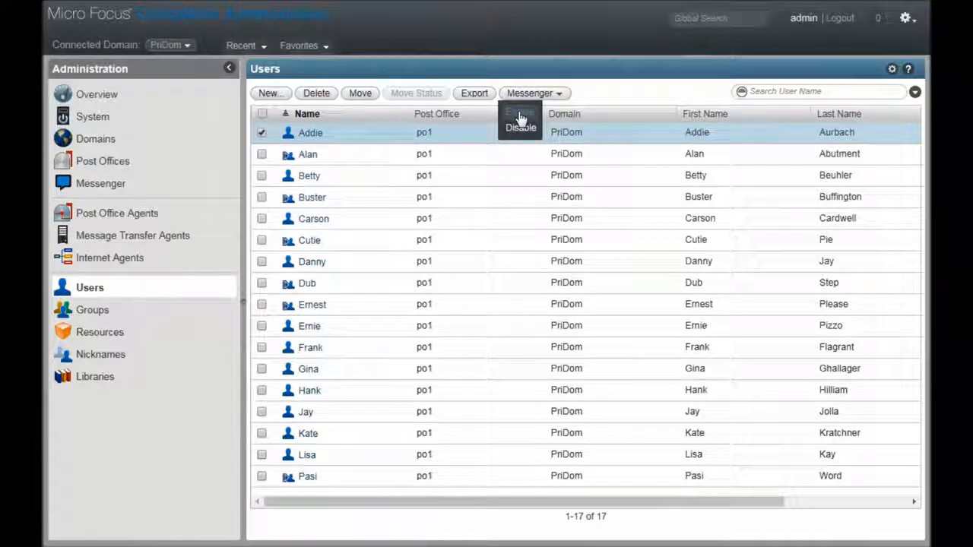
left_click(520, 127)
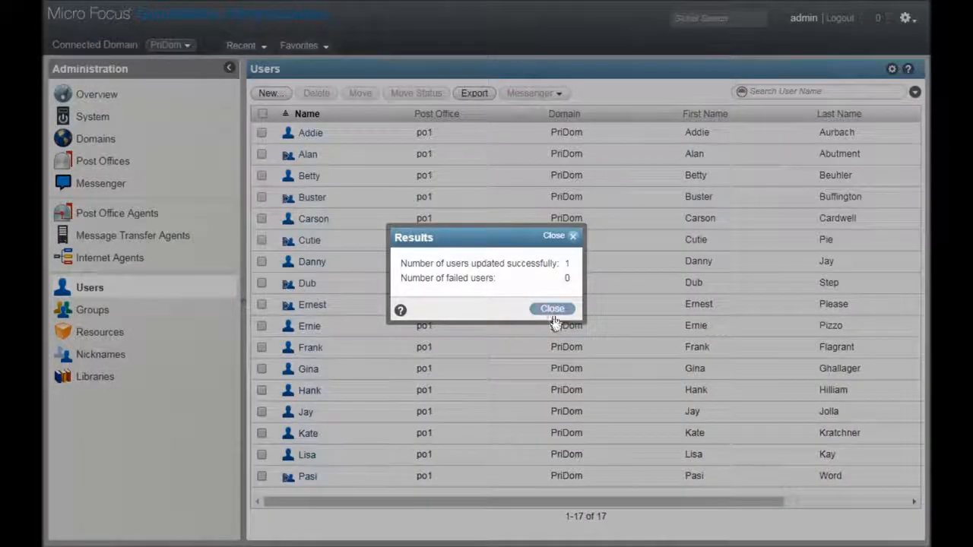
left_click(551, 307)
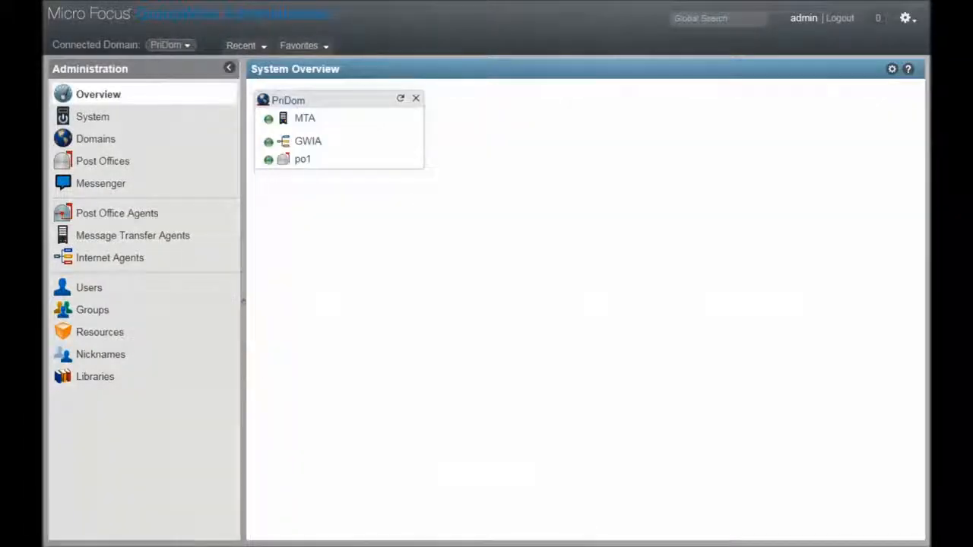
left_click(101, 182)
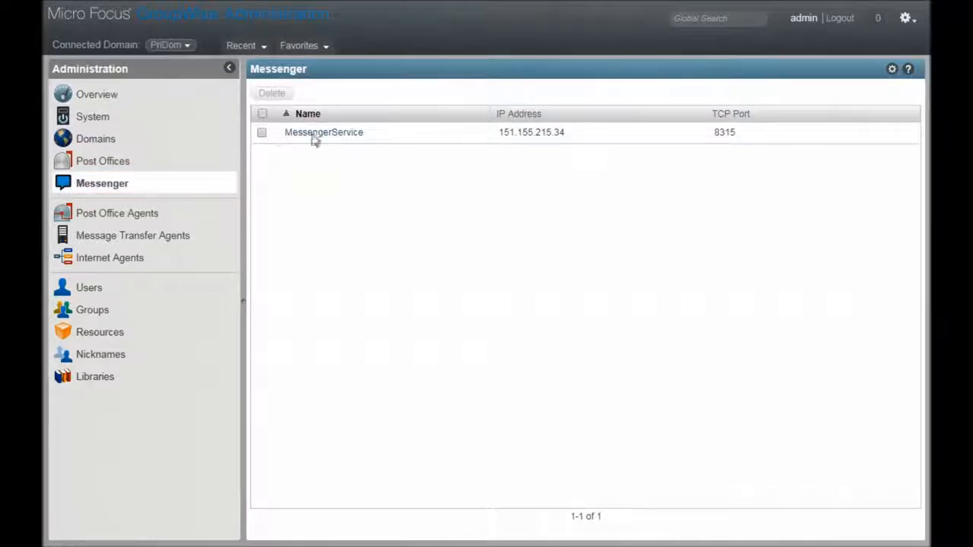
left_click(323, 131)
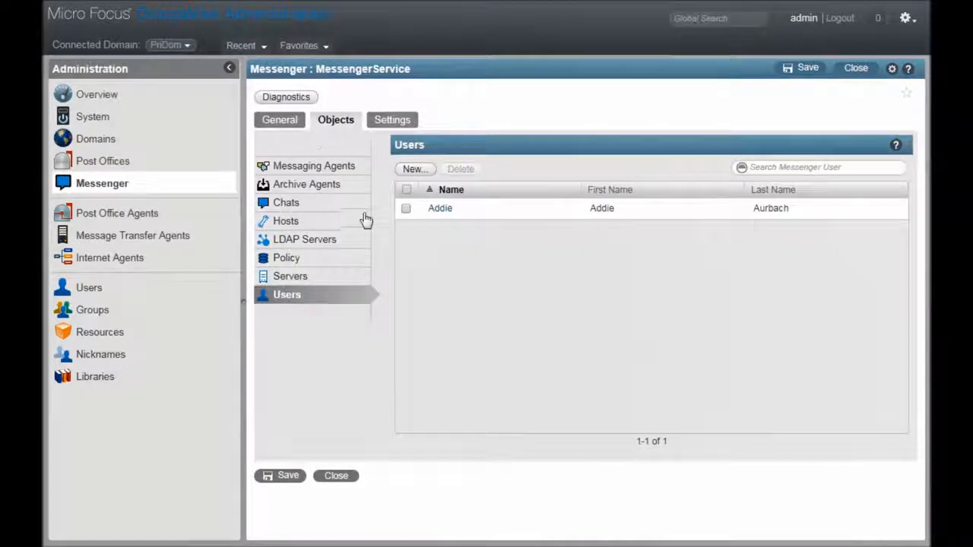
mouse_move(274, 305)
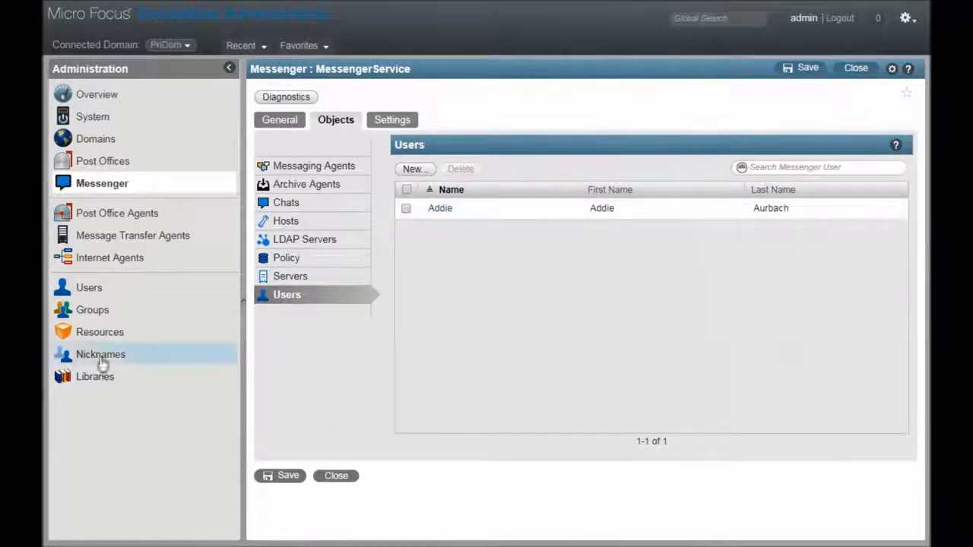
- Enable all 17 GroupWise users for Messenger and confirm all 17 in MessengerService's users list
left_click(88, 287)
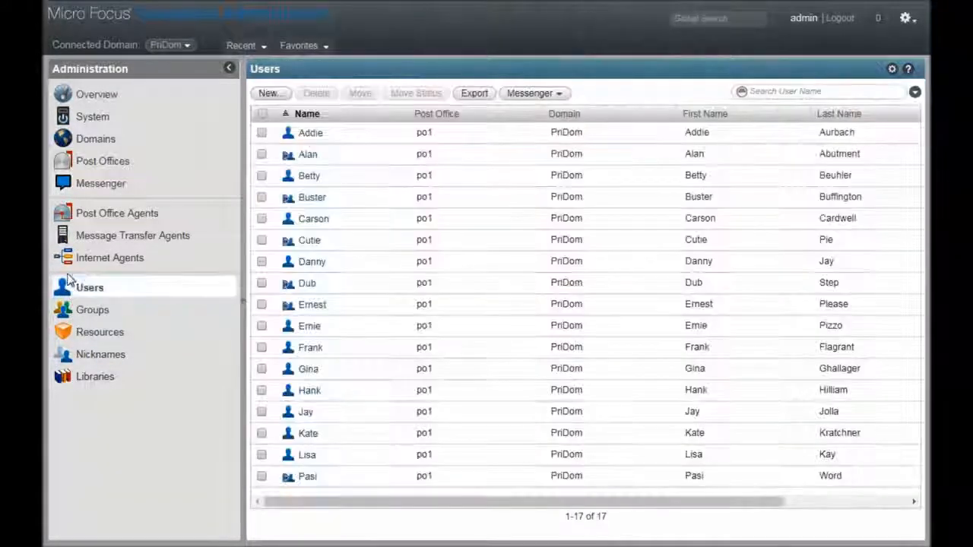
left_click(261, 112)
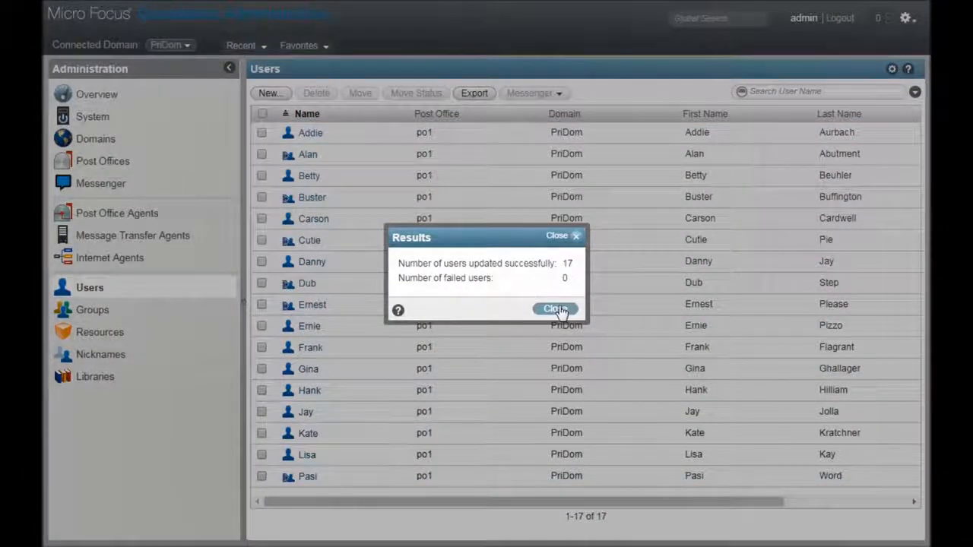
left_click(555, 309)
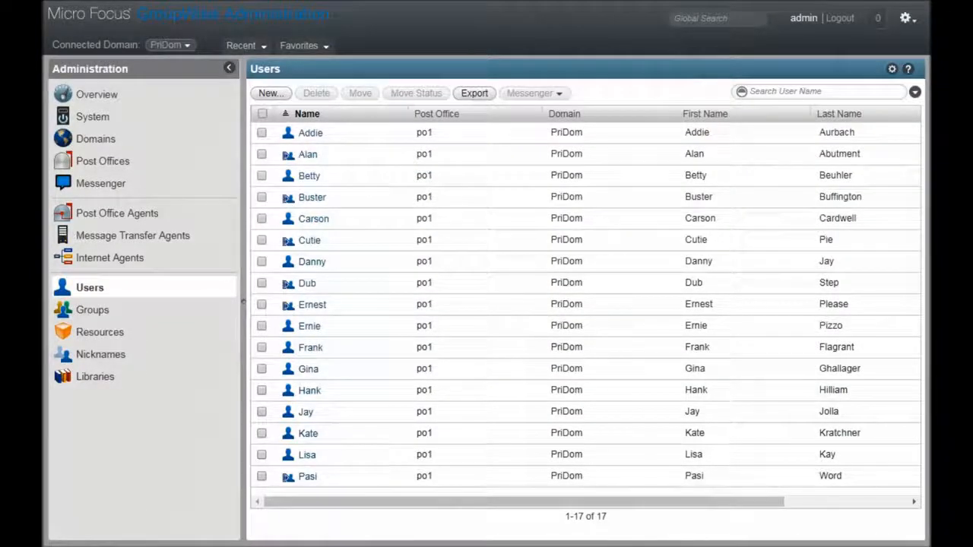
left_click(100, 183)
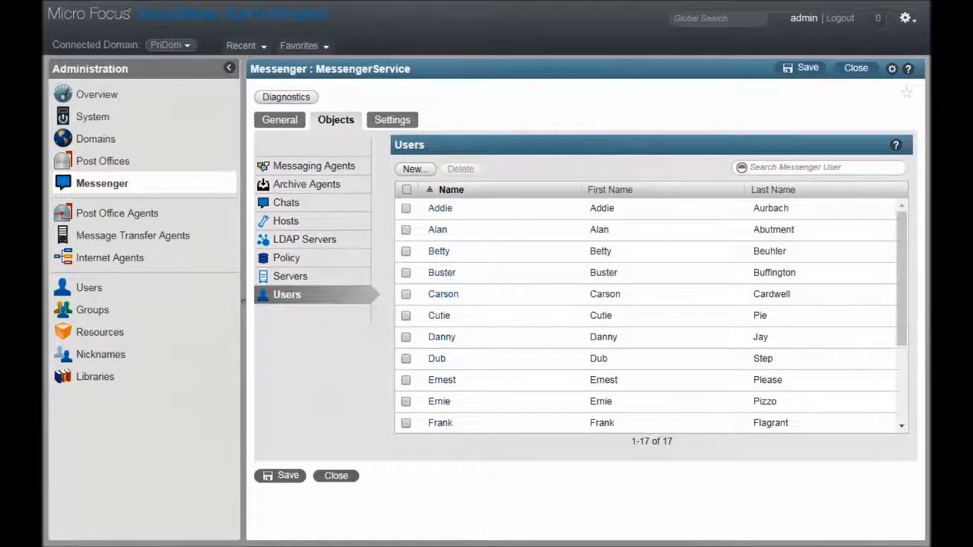